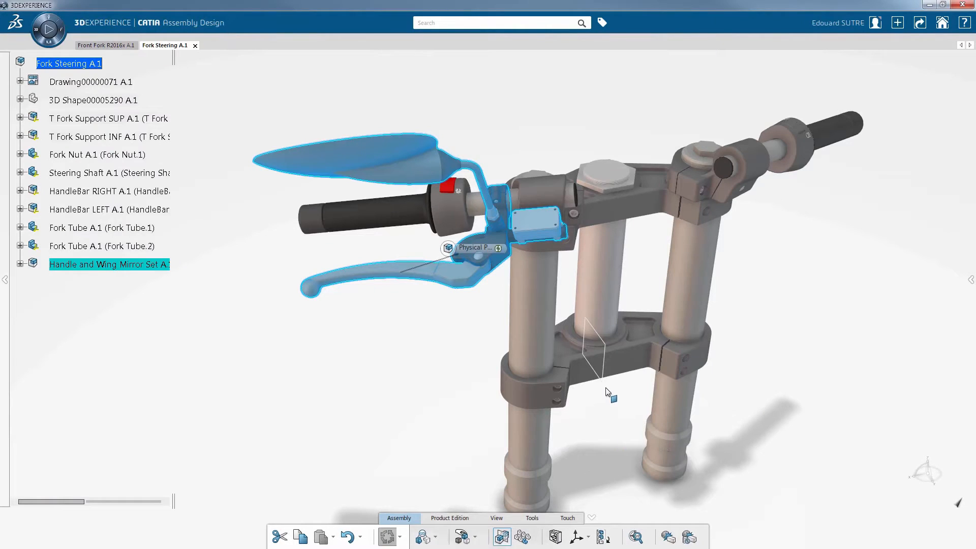
mouse_move(604, 389)
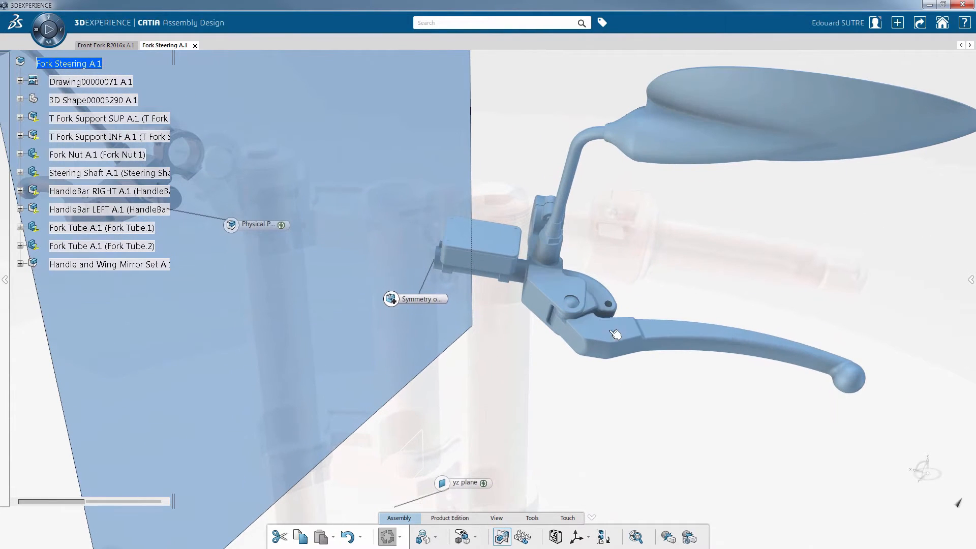
- Set Axis 17.1 on the brake lever to Original reference, then pick the reservoir block
click(563, 315)
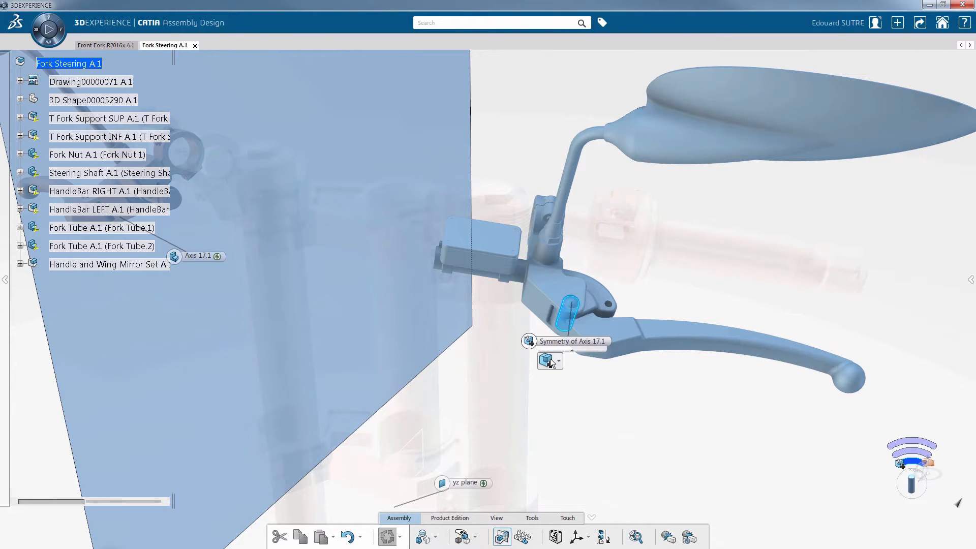
click(558, 361)
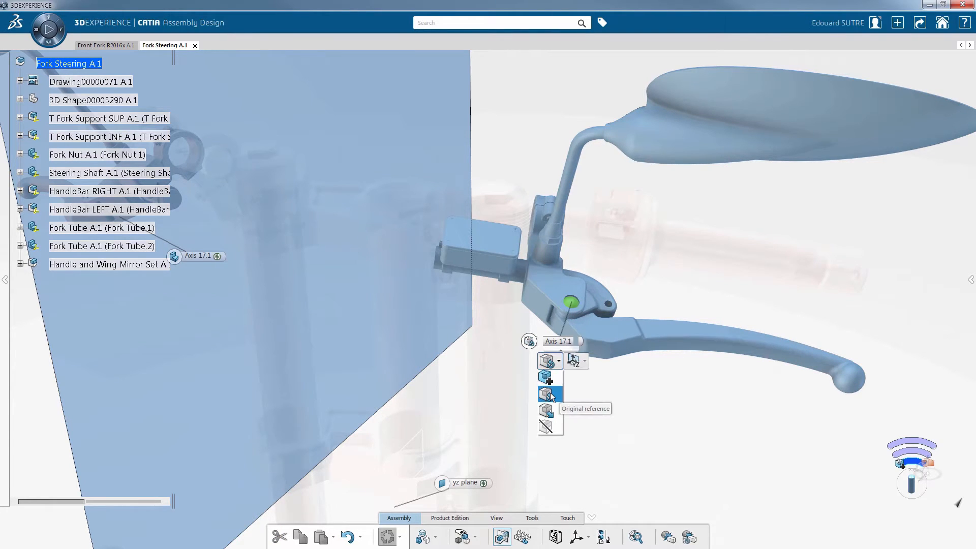
click(550, 392)
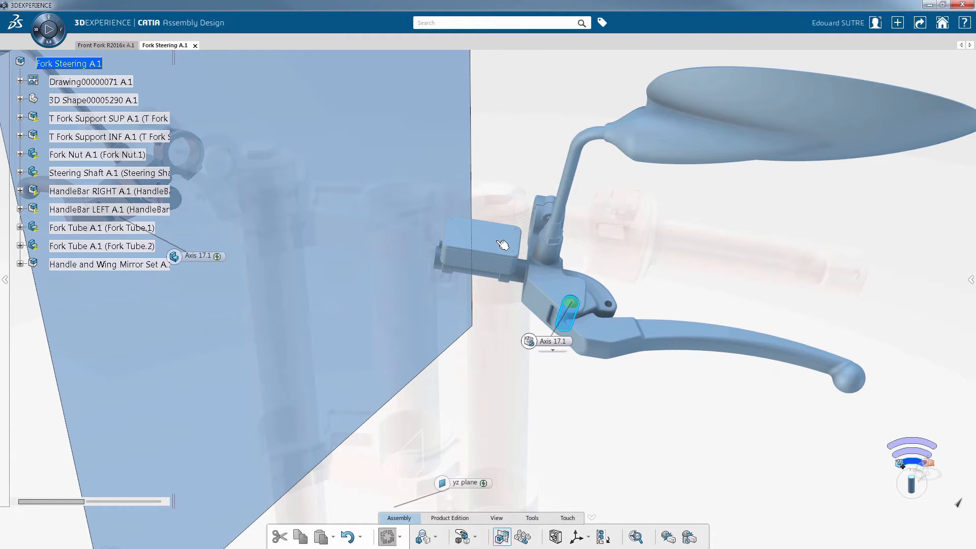
click(479, 240)
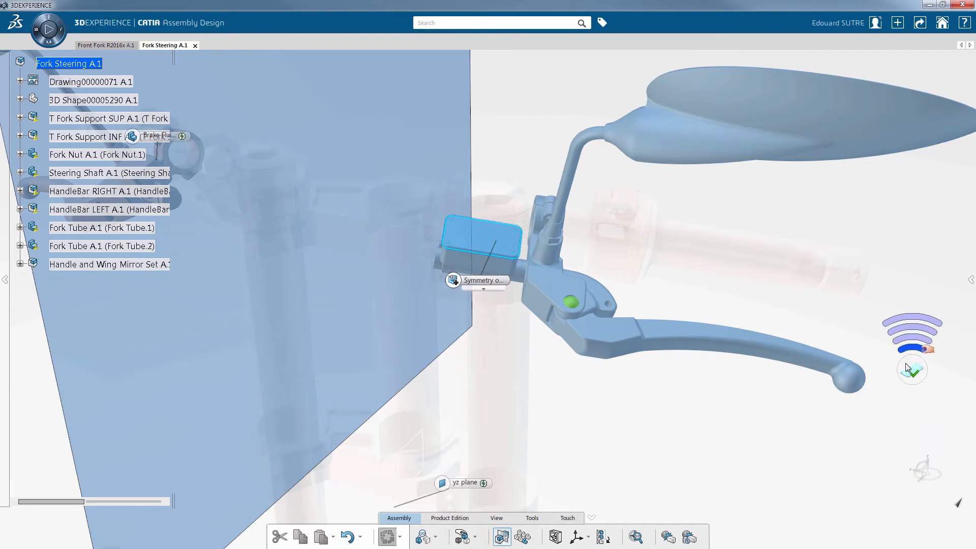
mouse_move(912, 355)
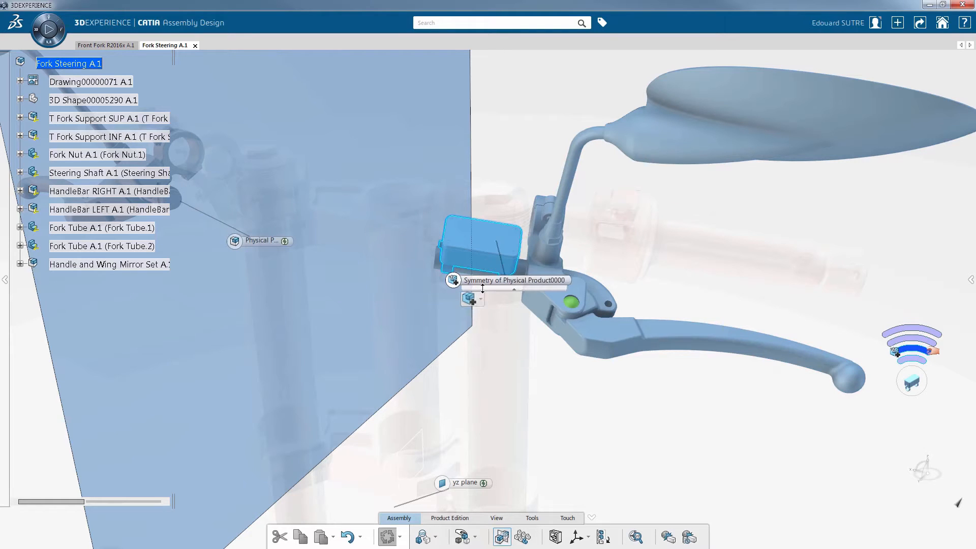
click(471, 299)
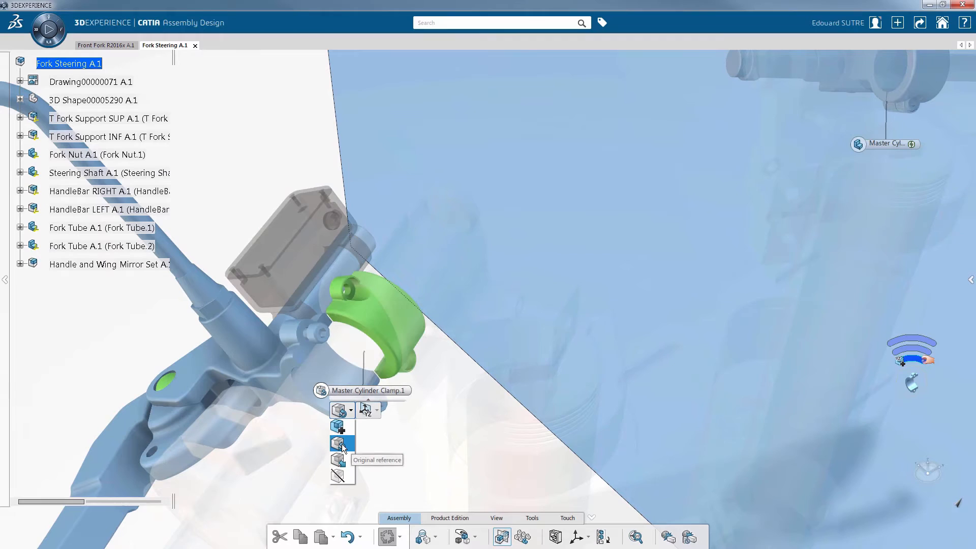
- Reuse Master Cylinder Clamp.1 with a different orientation and reuse the original CHc M4 14-12.2 screw
click(338, 444)
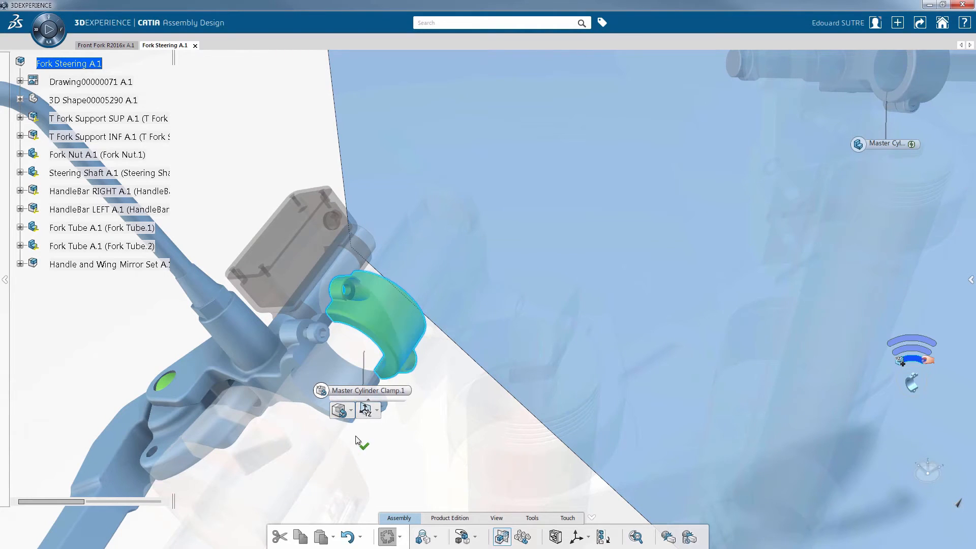
click(378, 410)
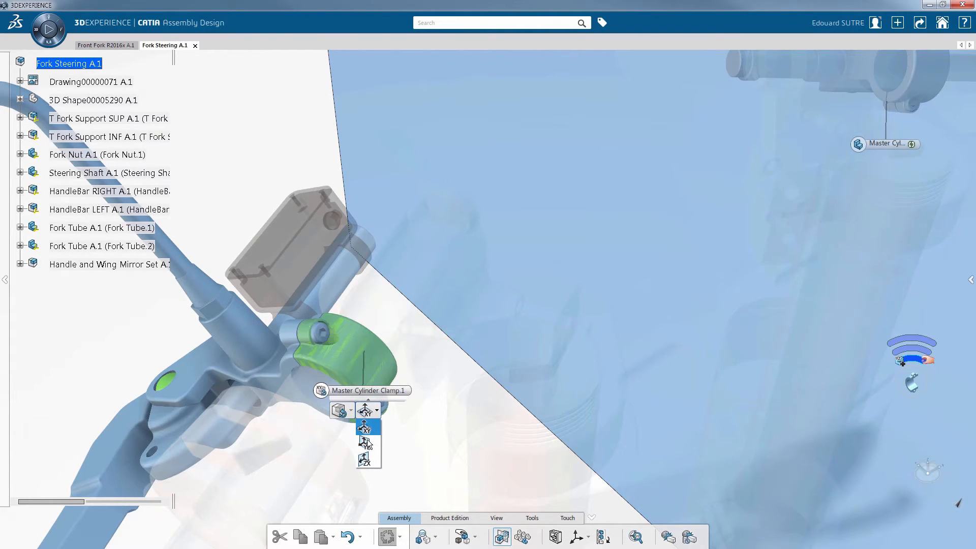
click(365, 444)
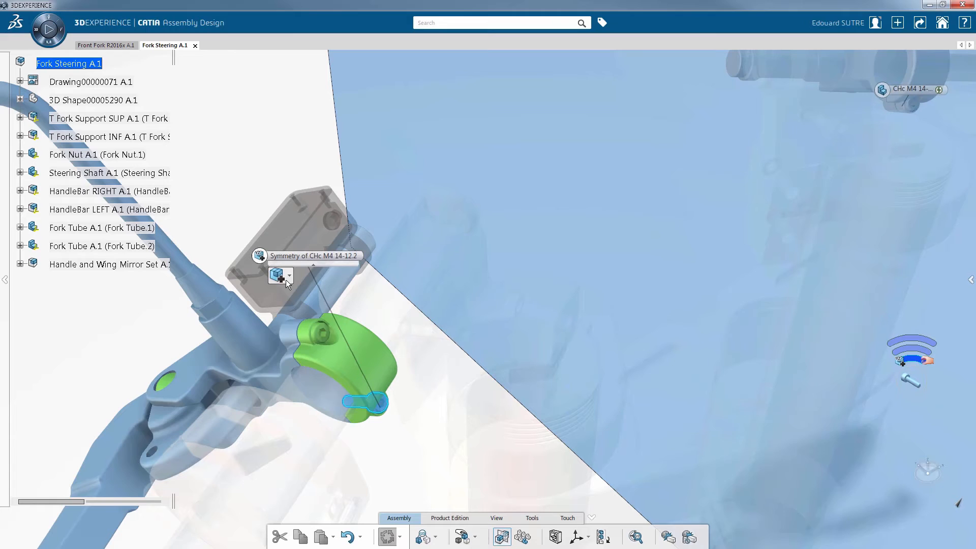
click(281, 276)
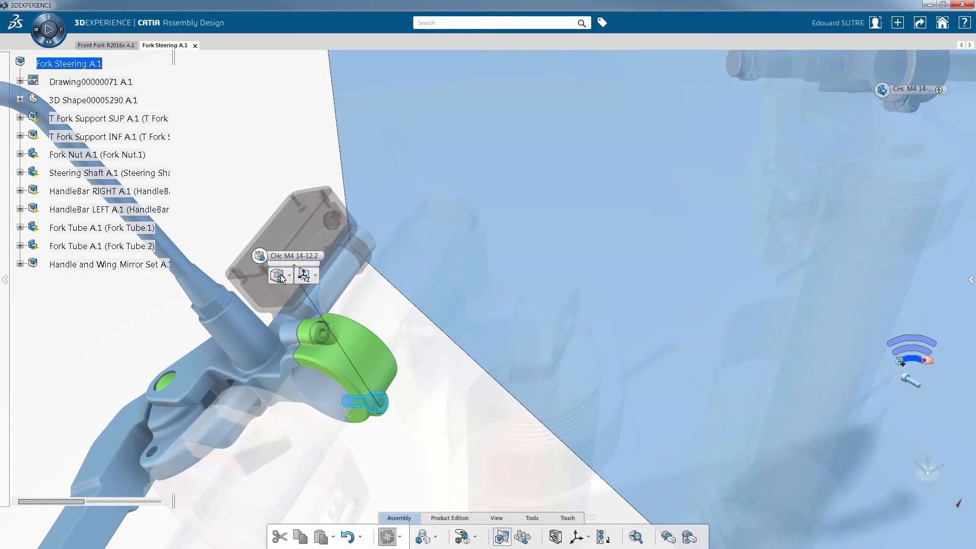